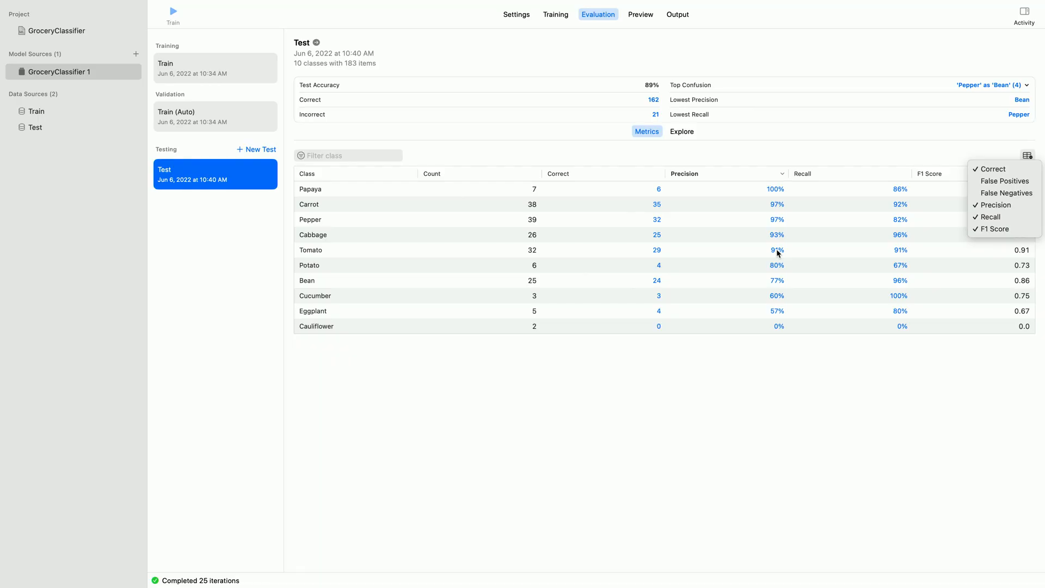
Filter Explore to the three test images incorrectly predicted as Tomato via Tomato's 91% Precision.
click(1027, 155)
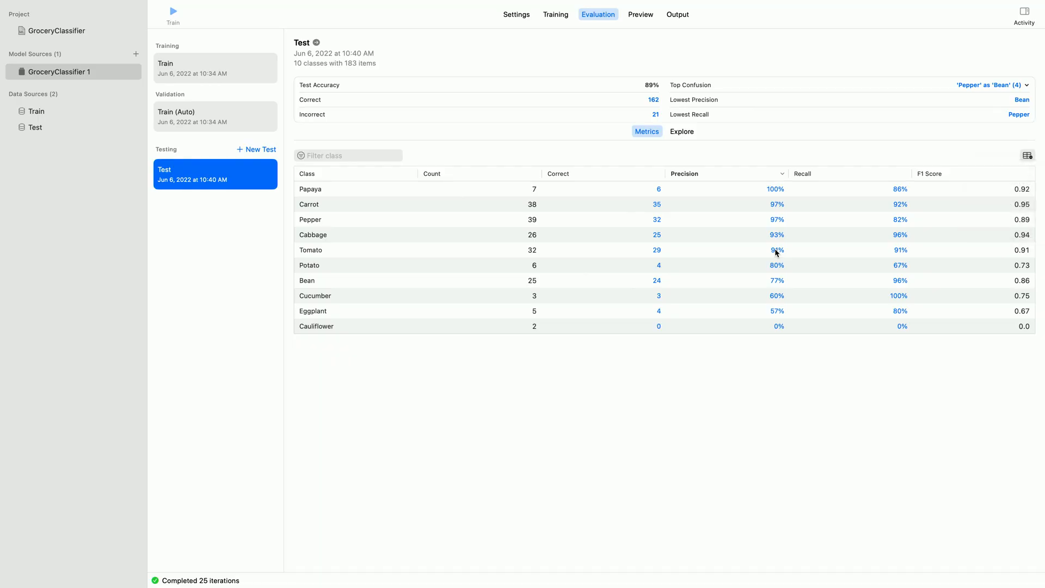
click(681, 131)
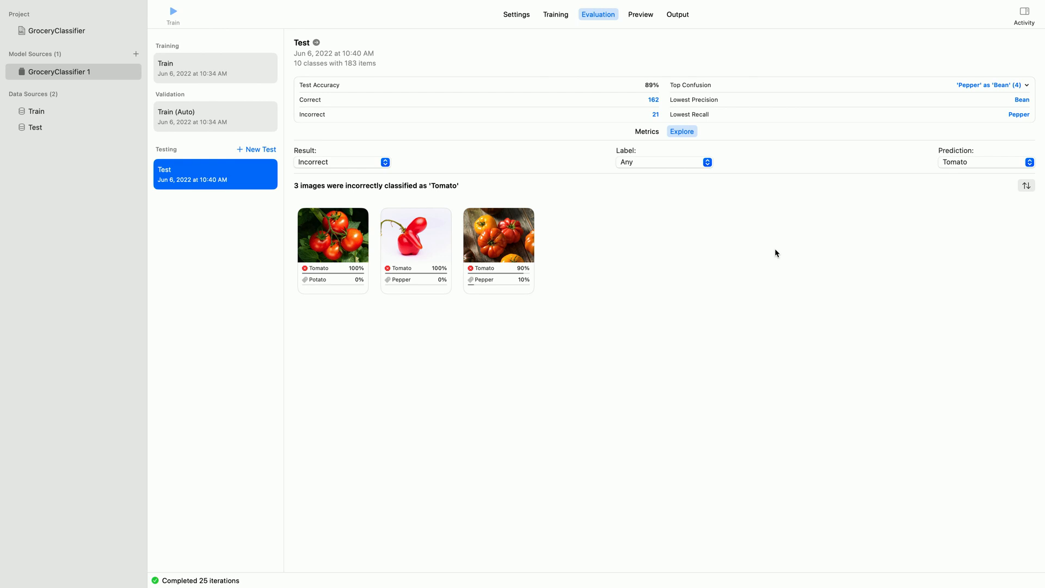
mouse_move(351, 283)
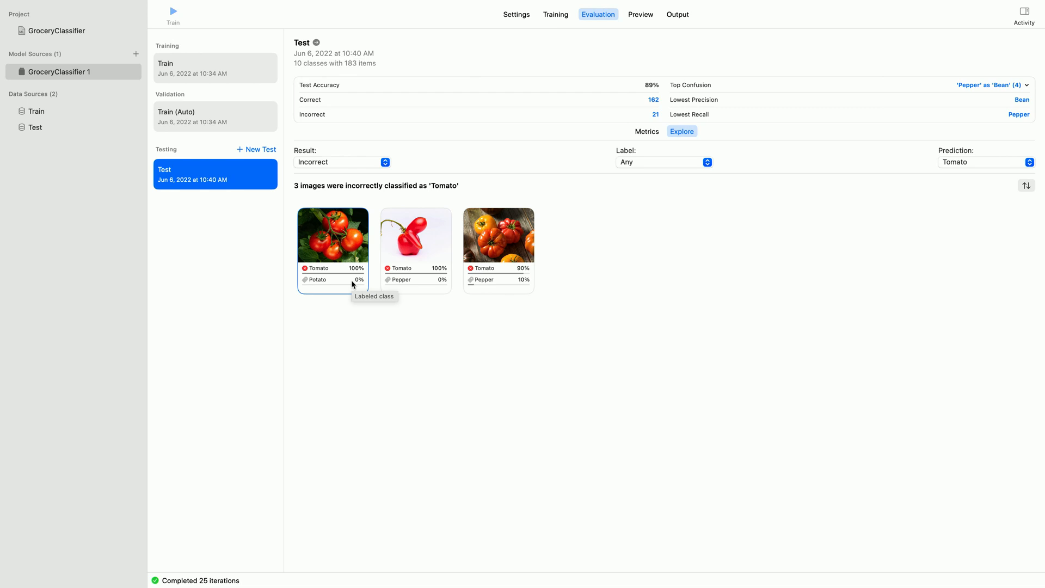
mouse_move(337, 271)
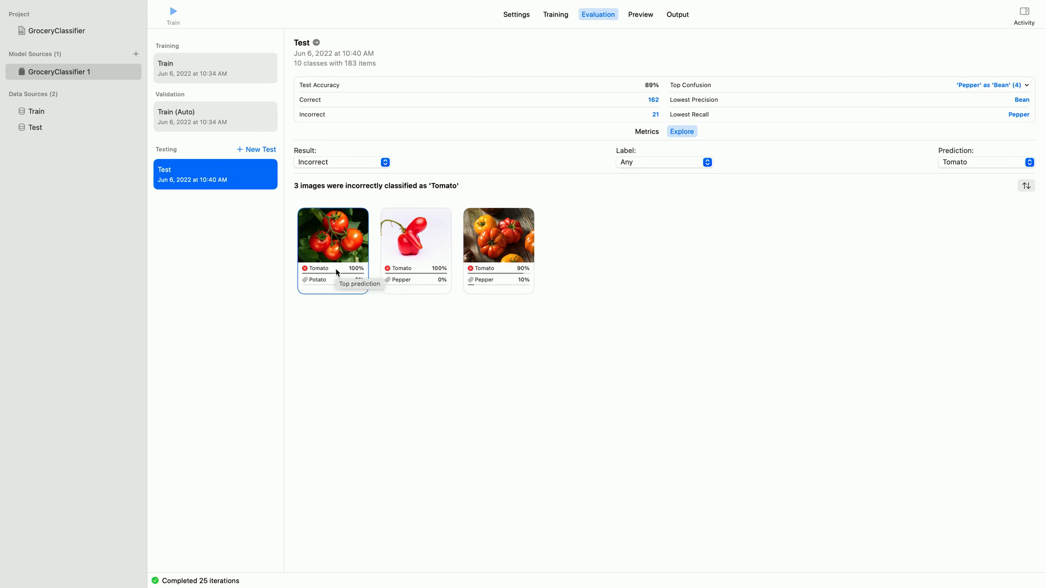
mouse_move(329, 255)
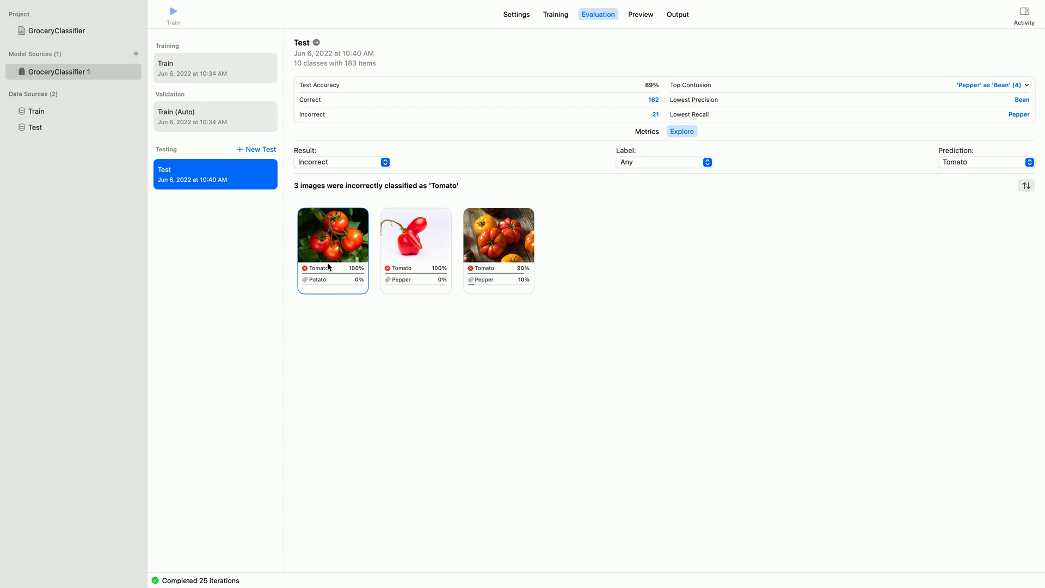
mouse_move(324, 280)
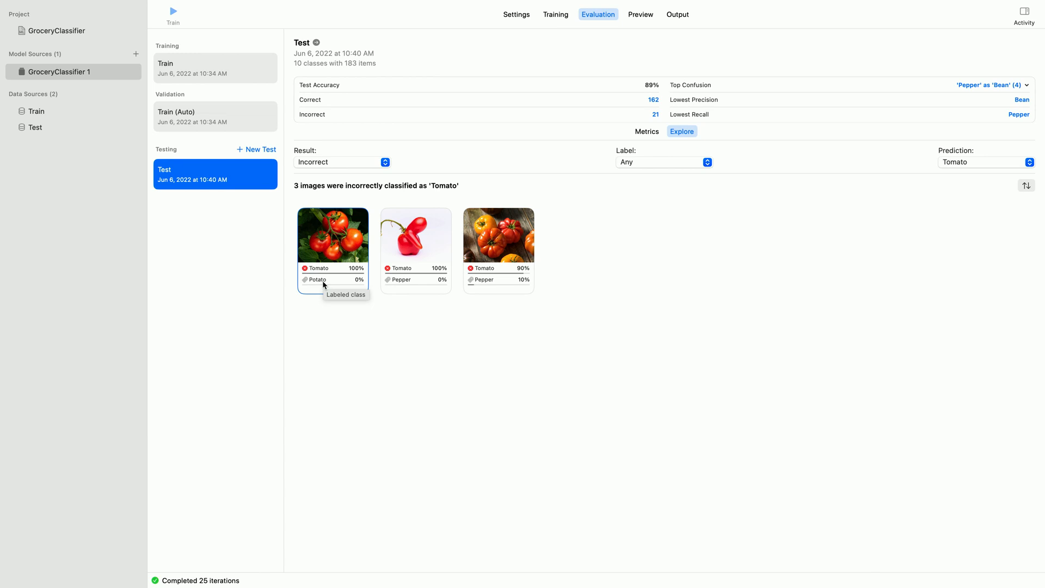
mouse_move(319, 286)
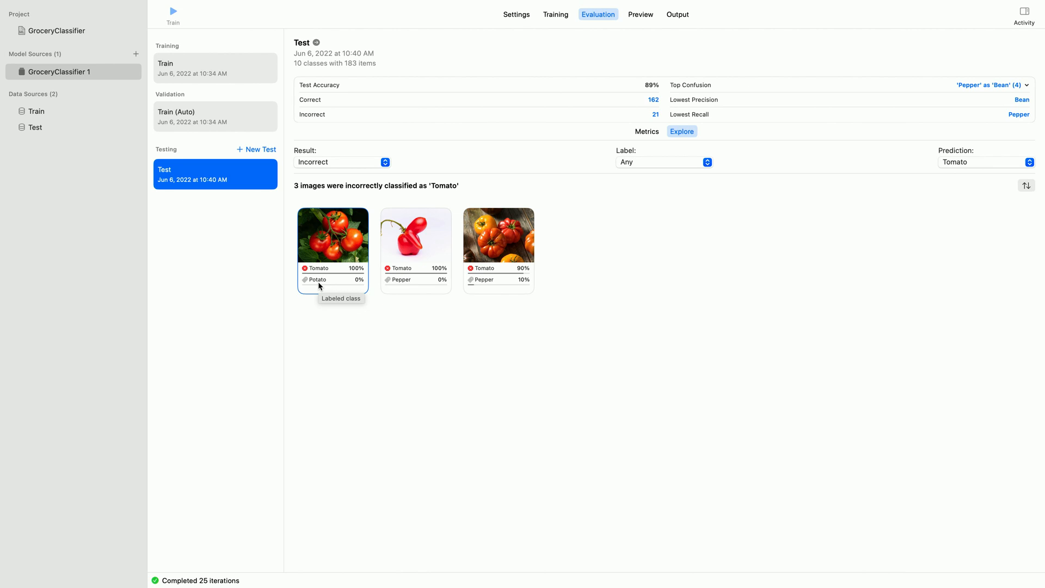
mouse_move(494, 275)
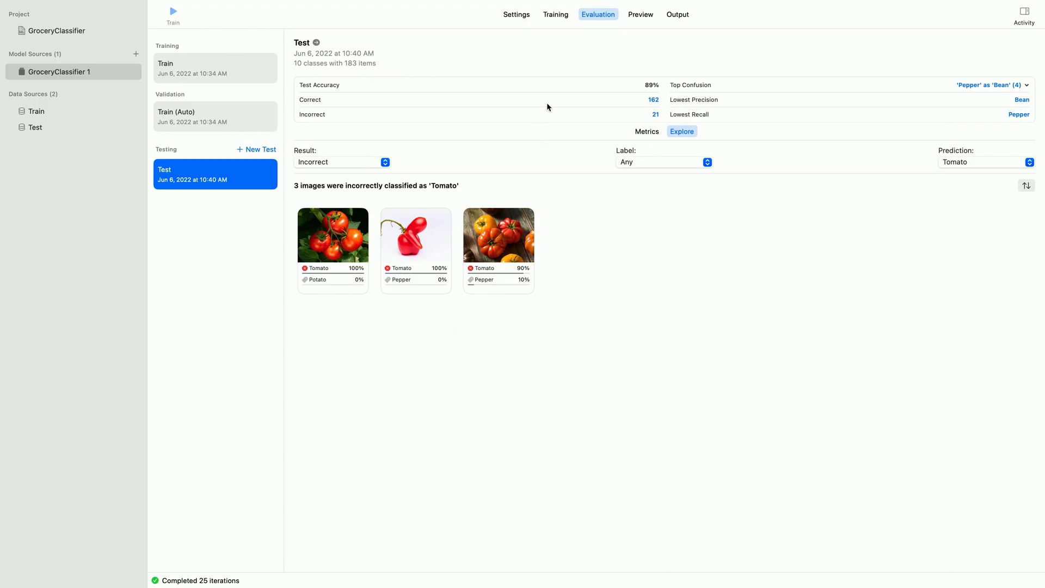
mouse_move(696, 113)
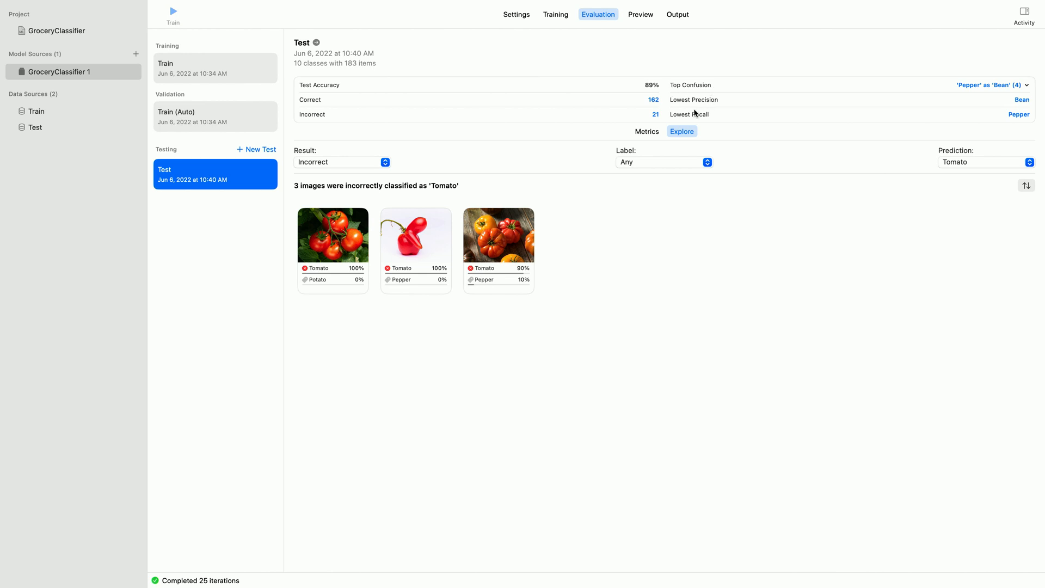